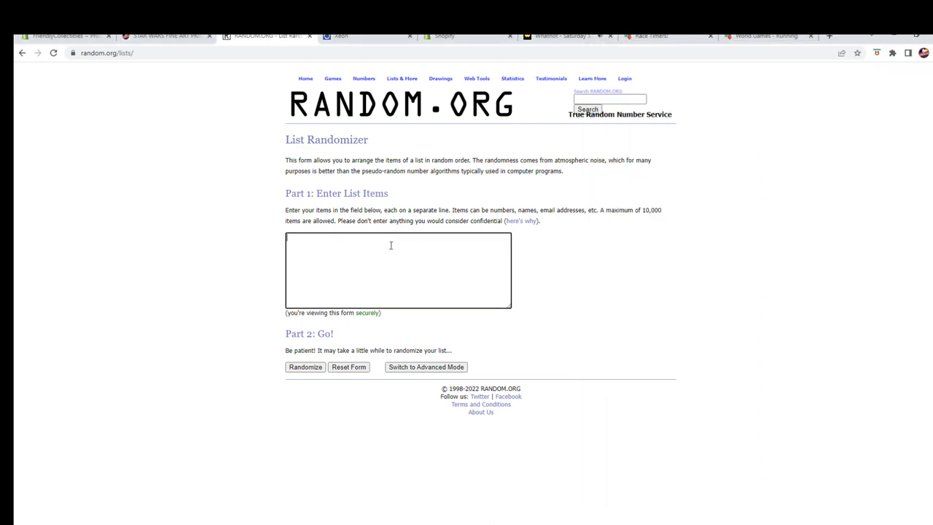
{"action": "type", "text": "Chad Childress"}
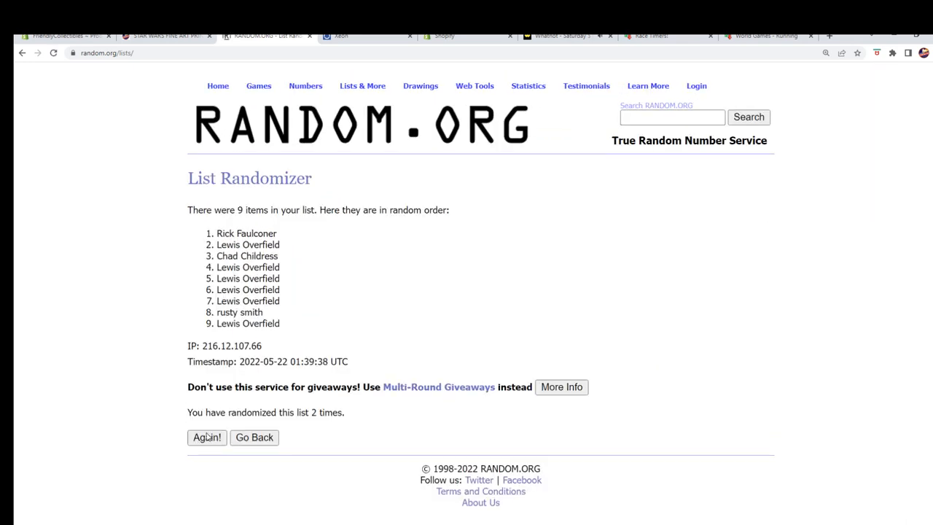
Step: Reshuffle the nine-name list three more times with Again!
{"action": "left_click", "coordinate": [207, 437]}
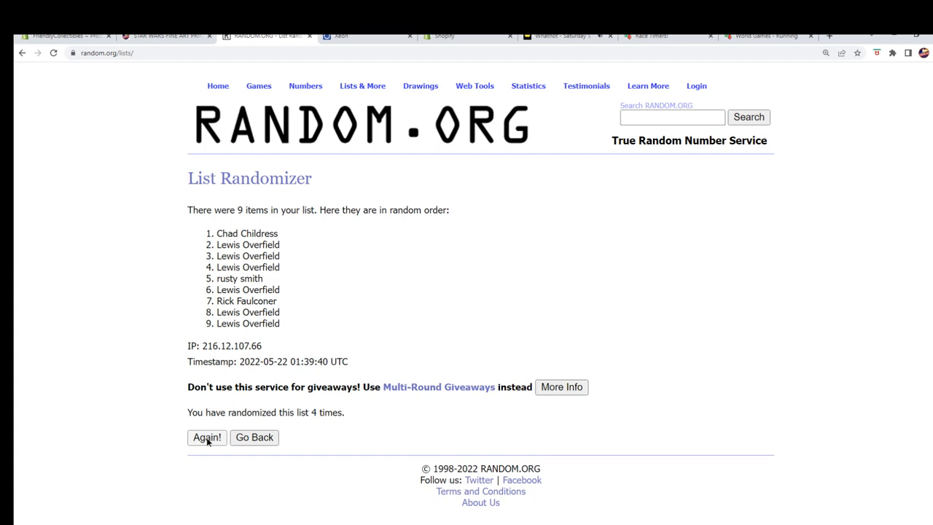
{"action": "left_click", "coordinate": [207, 437]}
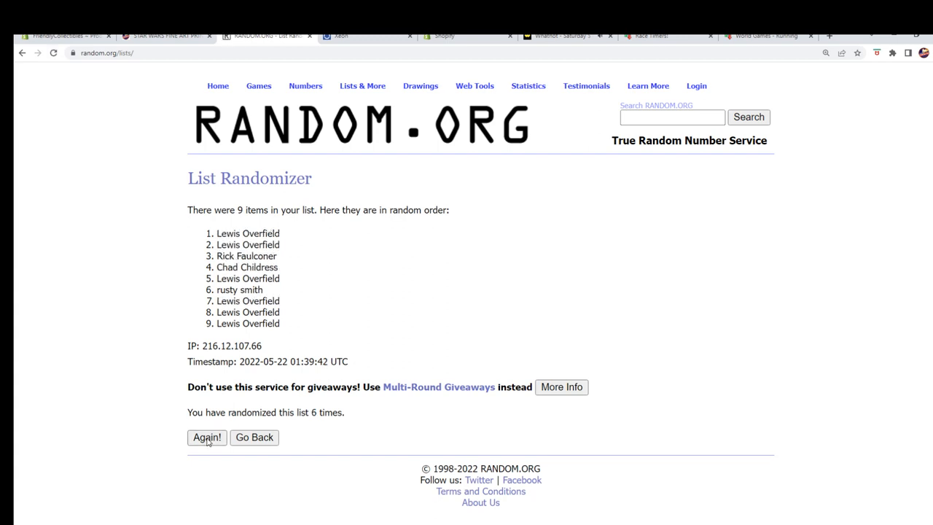
{"action": "left_click", "coordinate": [207, 437]}
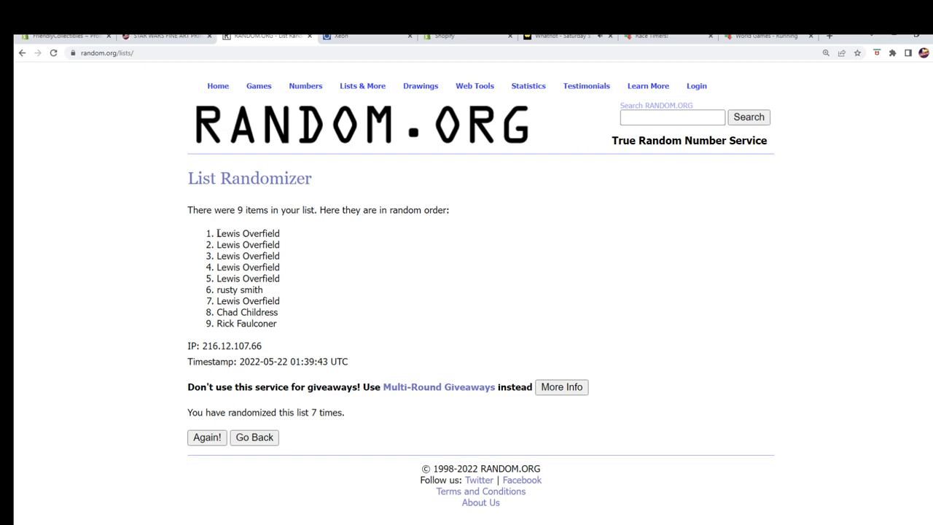
Step: Highlight list entries 1–4 as the winners
{"action": "left_click_drag", "start_coordinate": [216, 234], "coordinate": [280, 270]}
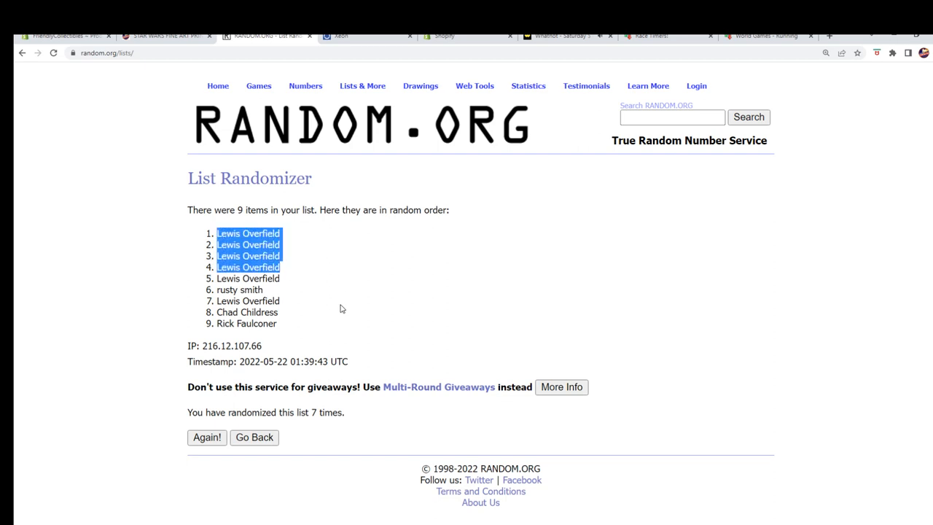
{"action": "mouse_move", "coordinate": [283, 267]}
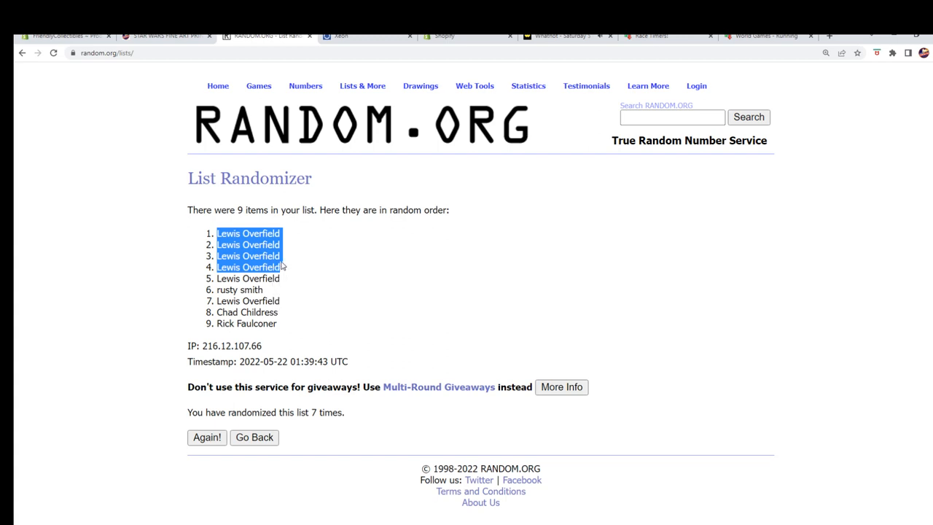
{"action": "mouse_move", "coordinate": [544, 318]}
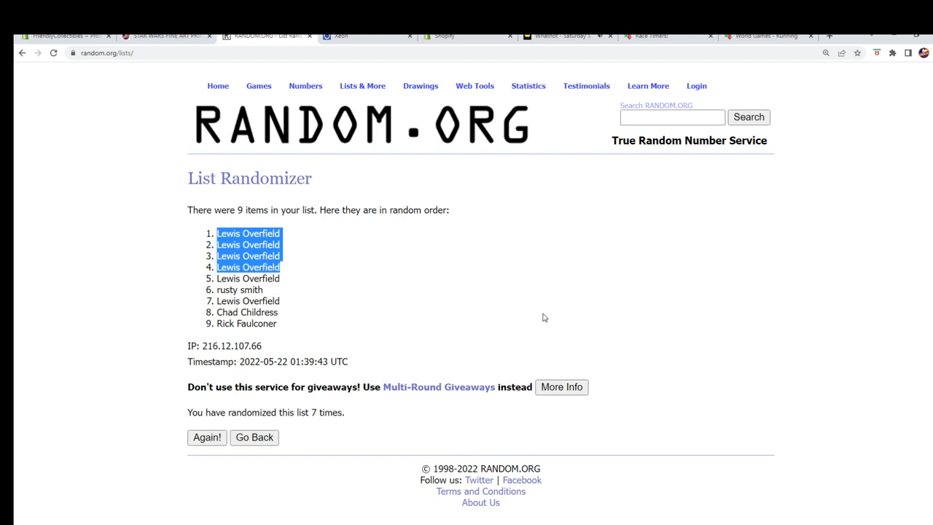